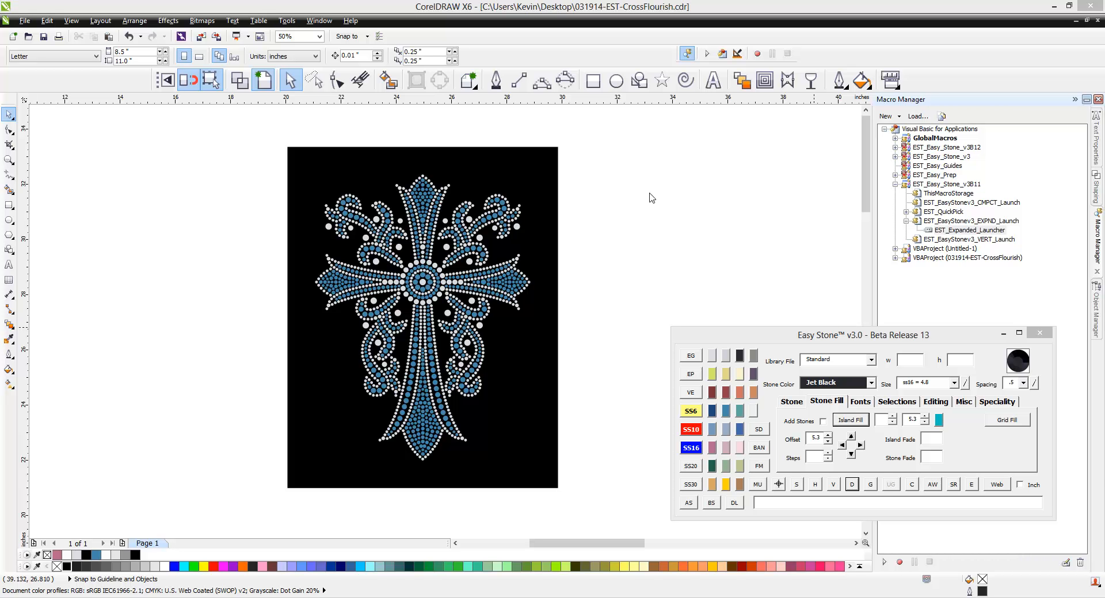
mouse_move(646, 222)
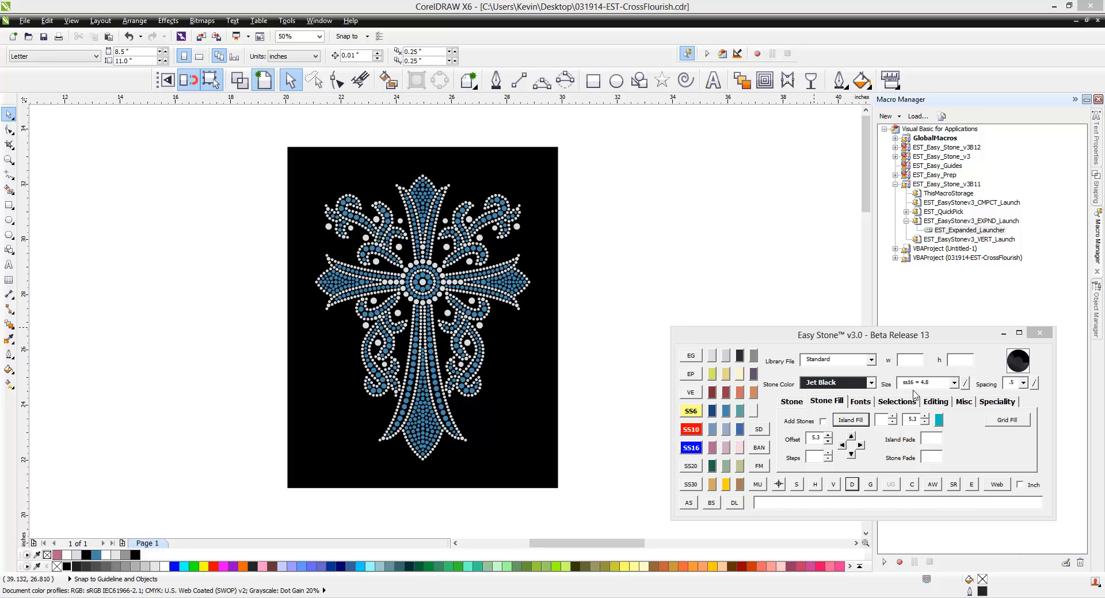
Show the Easy Stone Selections options with the Fill, Name, Size, OutClr and OutW checkboxes.
click(901, 401)
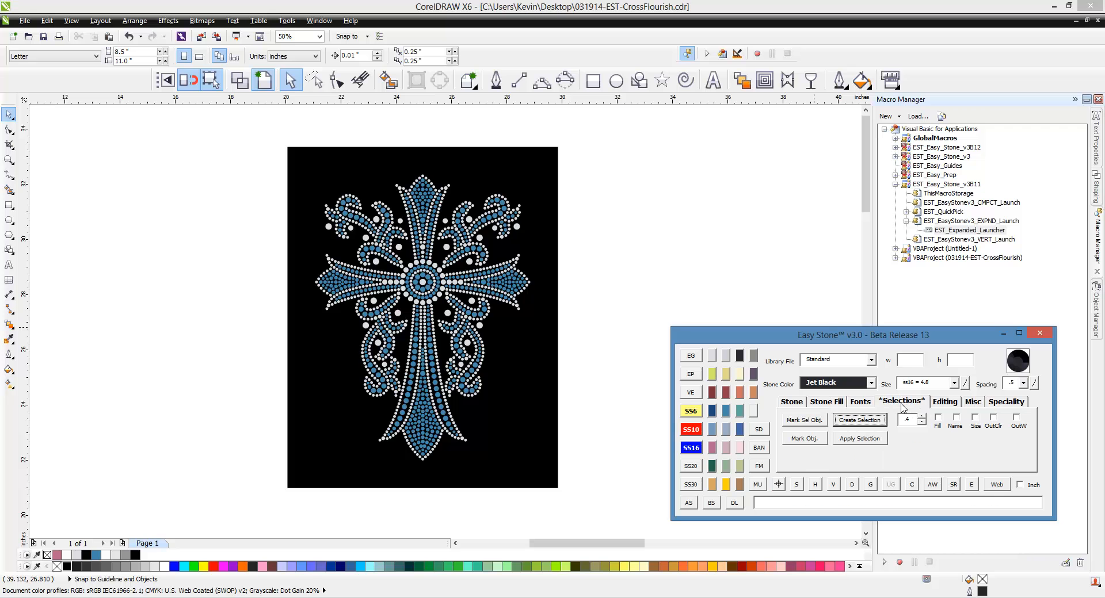
mouse_move(937, 432)
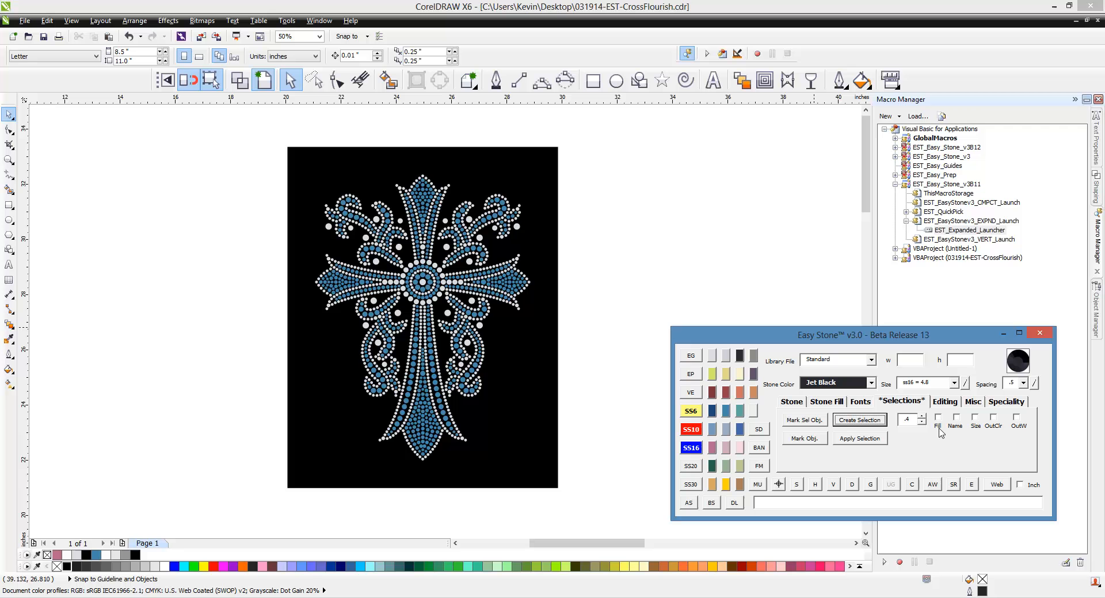
mouse_move(959, 434)
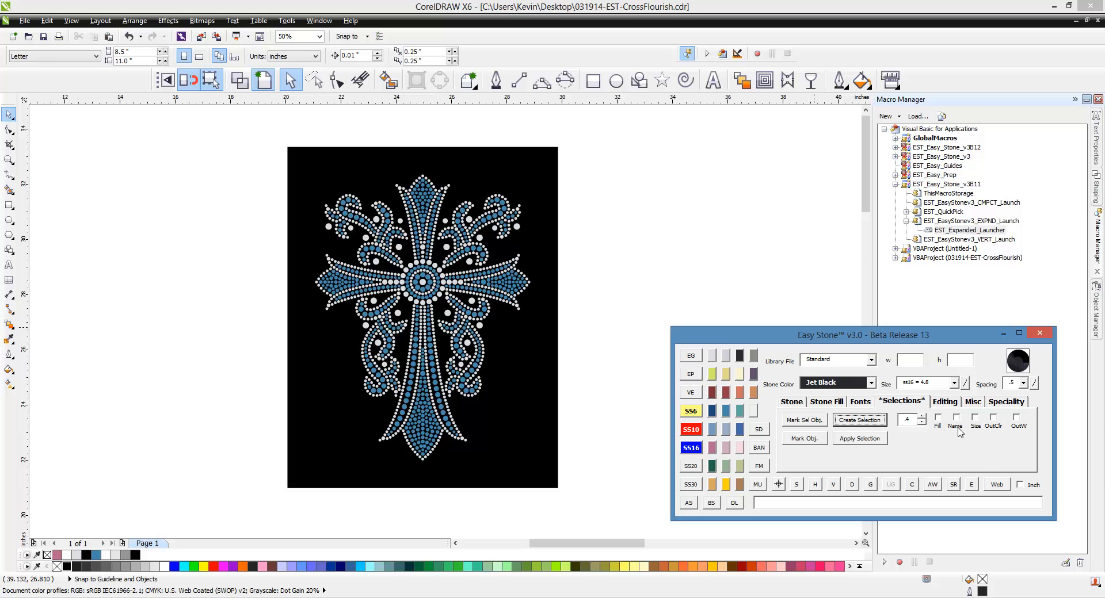
mouse_move(976, 433)
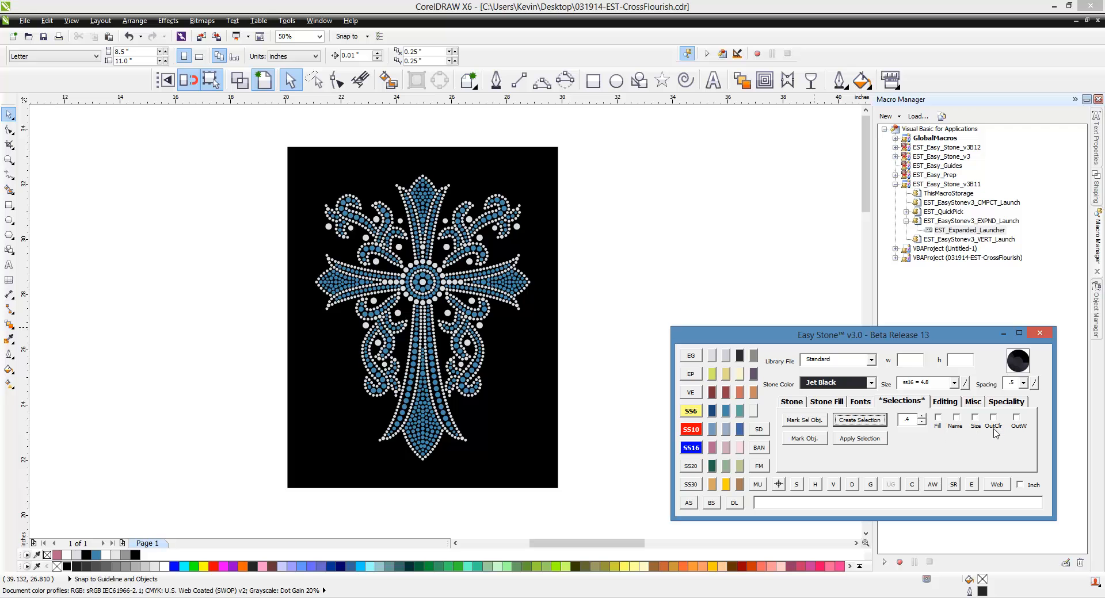
mouse_move(995, 449)
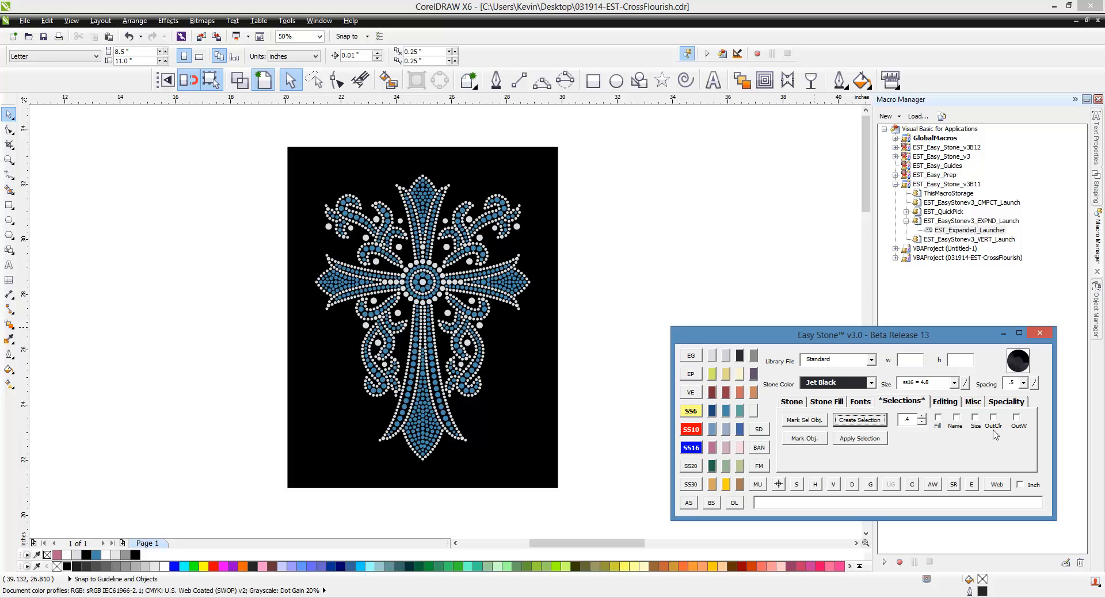
mouse_move(1027, 433)
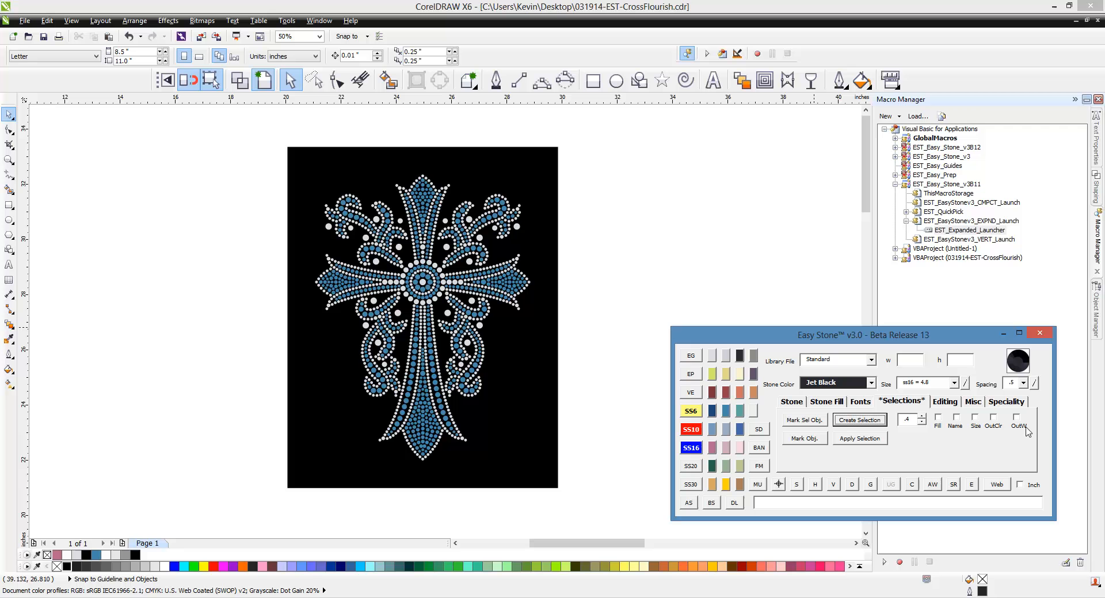
mouse_move(1022, 433)
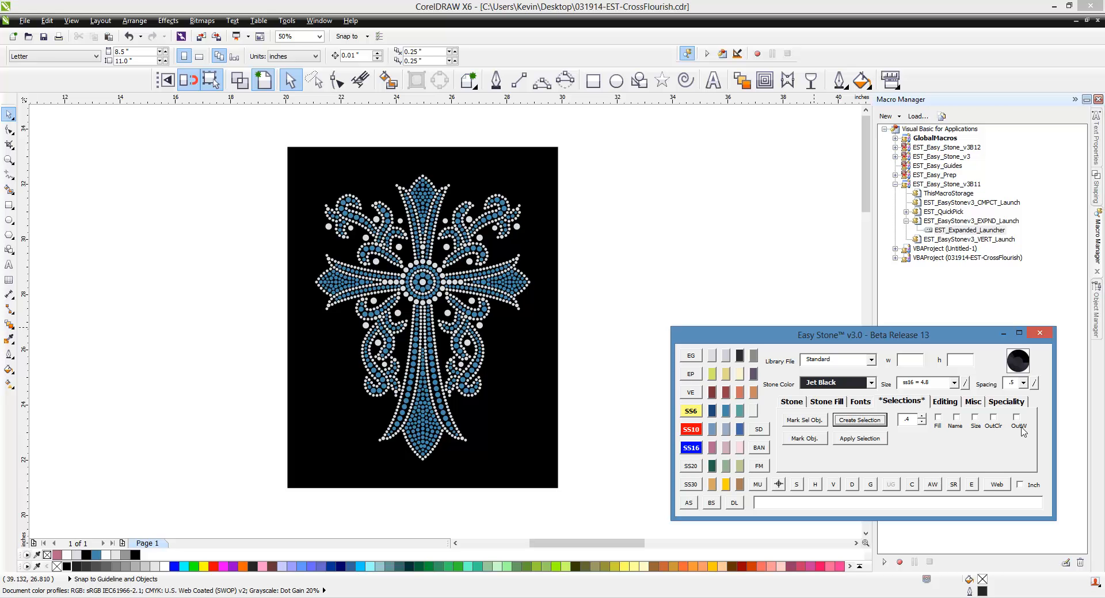
mouse_move(1005, 451)
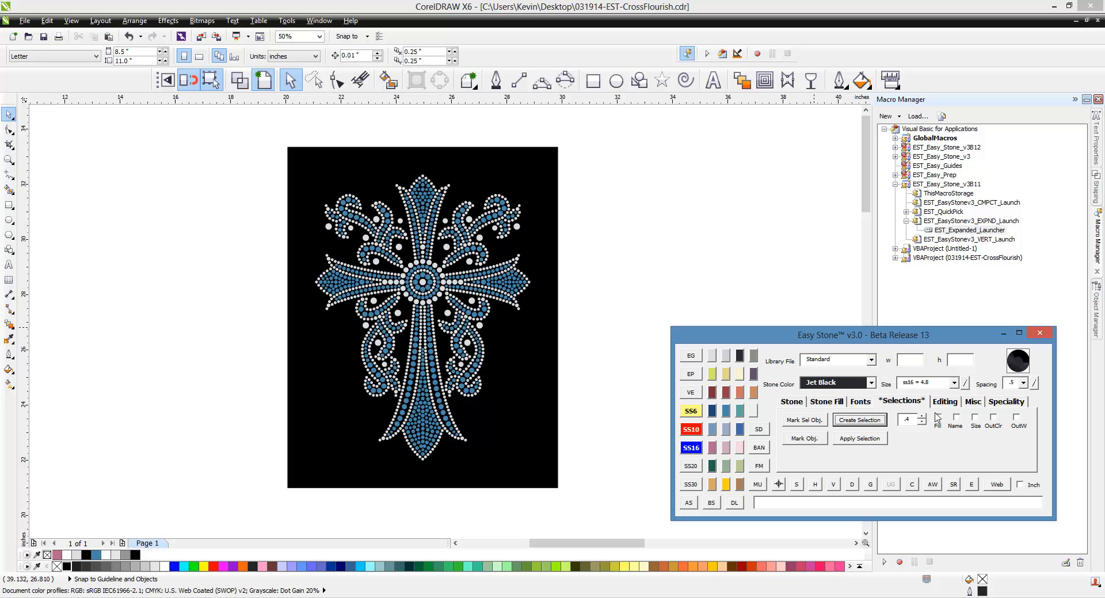
click(938, 417)
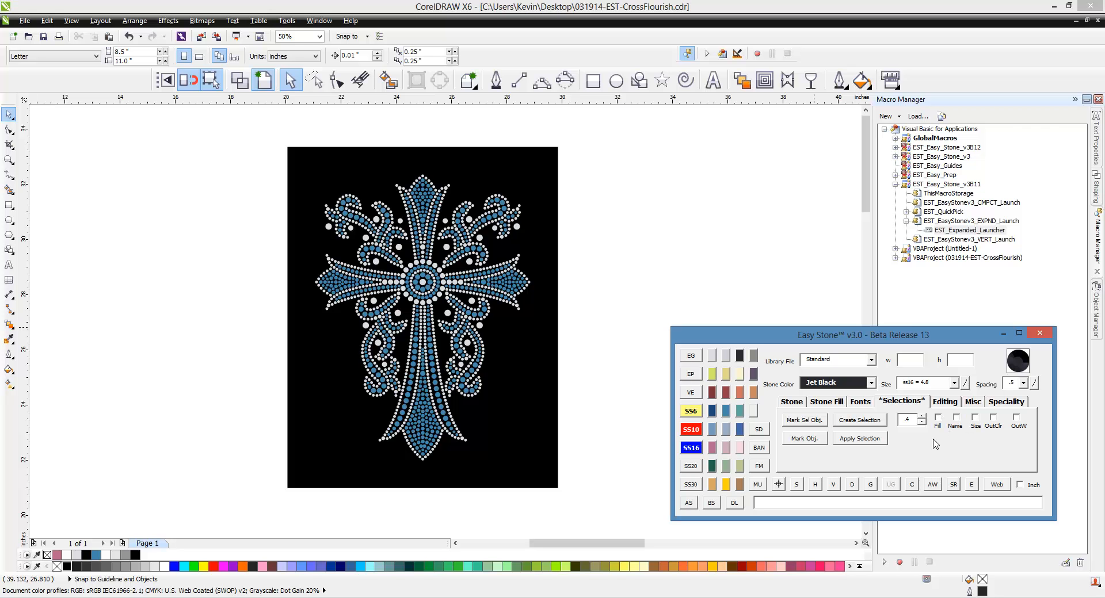
mouse_move(757, 485)
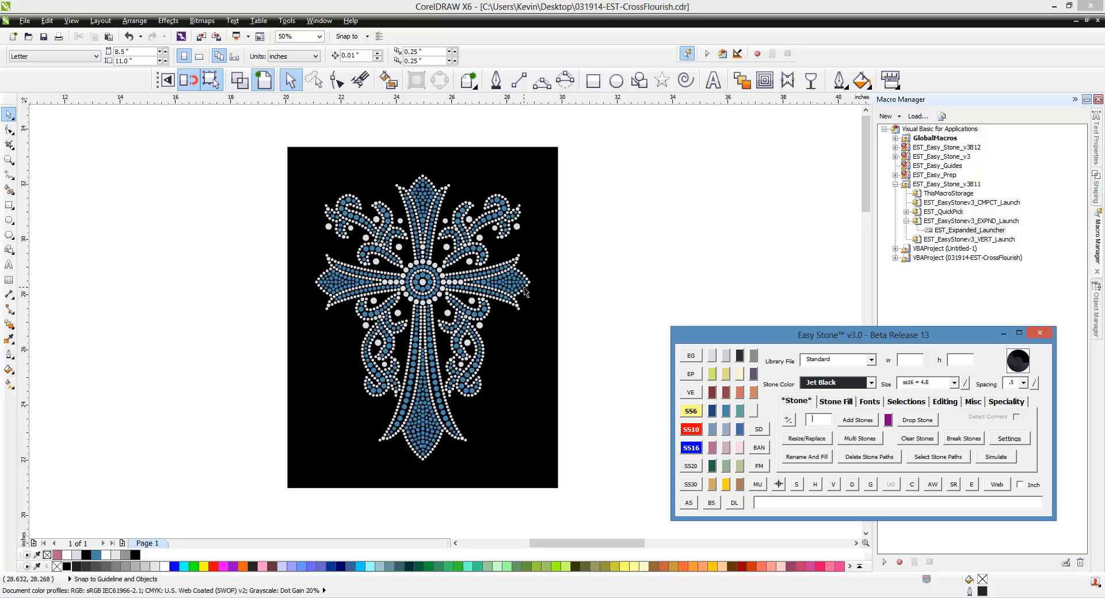
mouse_move(535, 261)
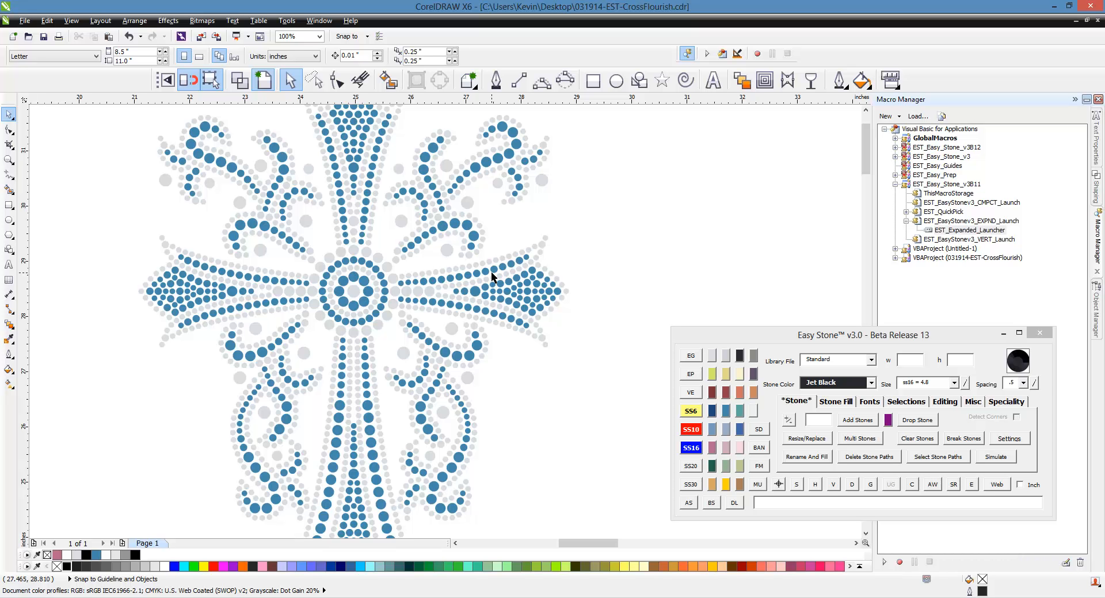
mouse_move(536, 301)
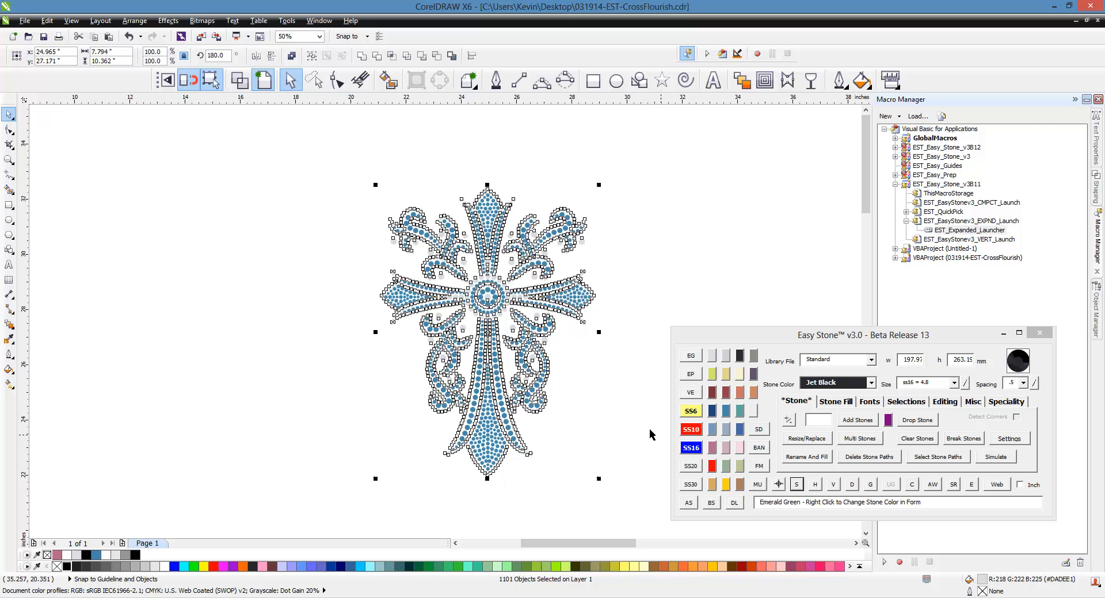
mouse_move(635, 427)
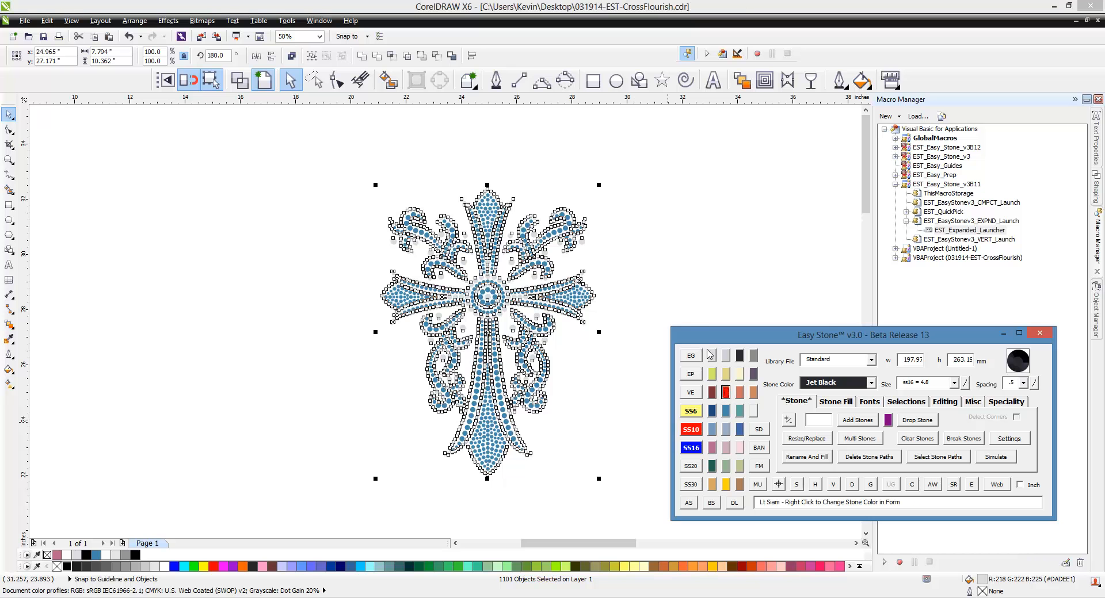
mouse_move(673, 250)
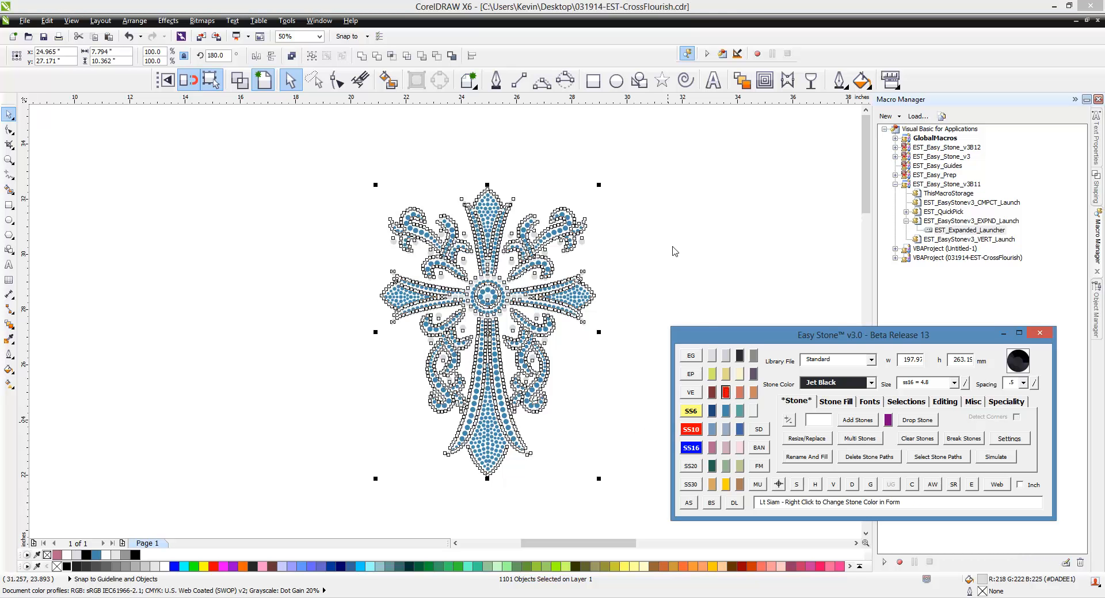
mouse_move(666, 233)
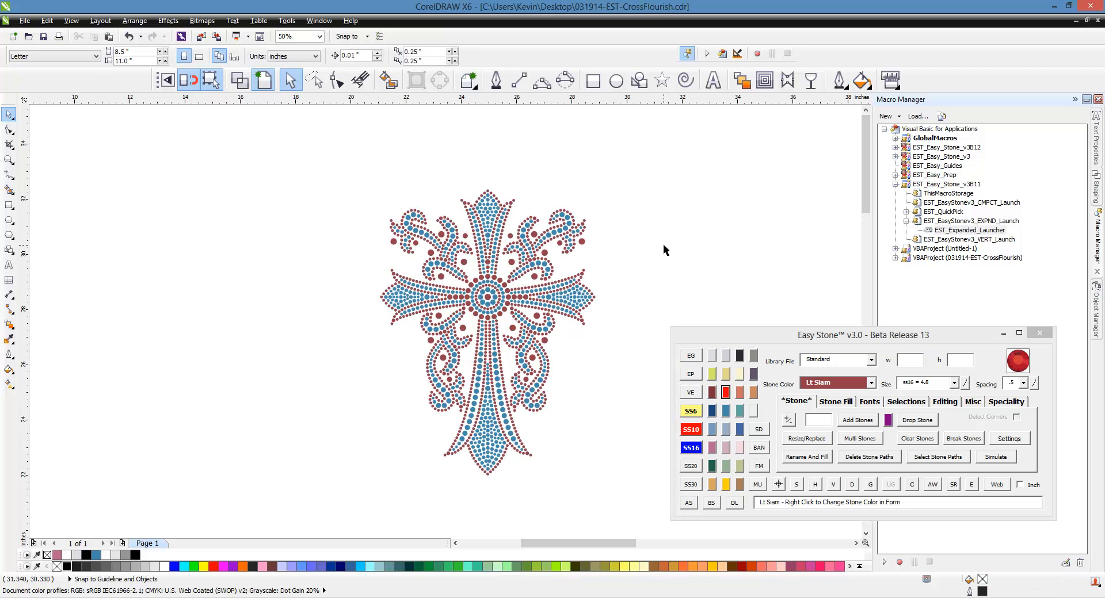
mouse_move(595, 299)
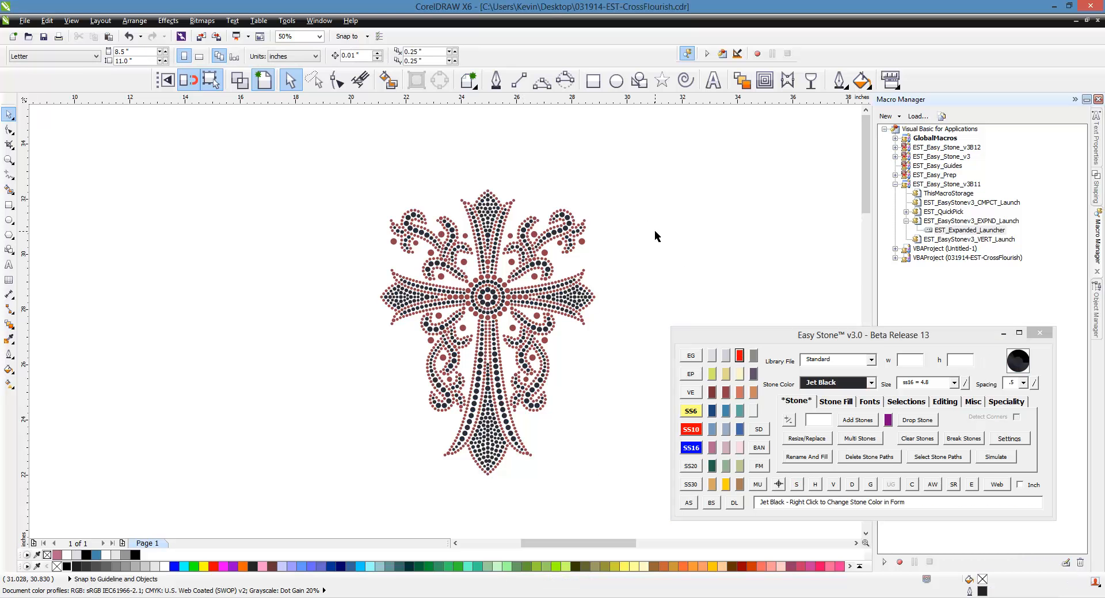
mouse_move(617, 264)
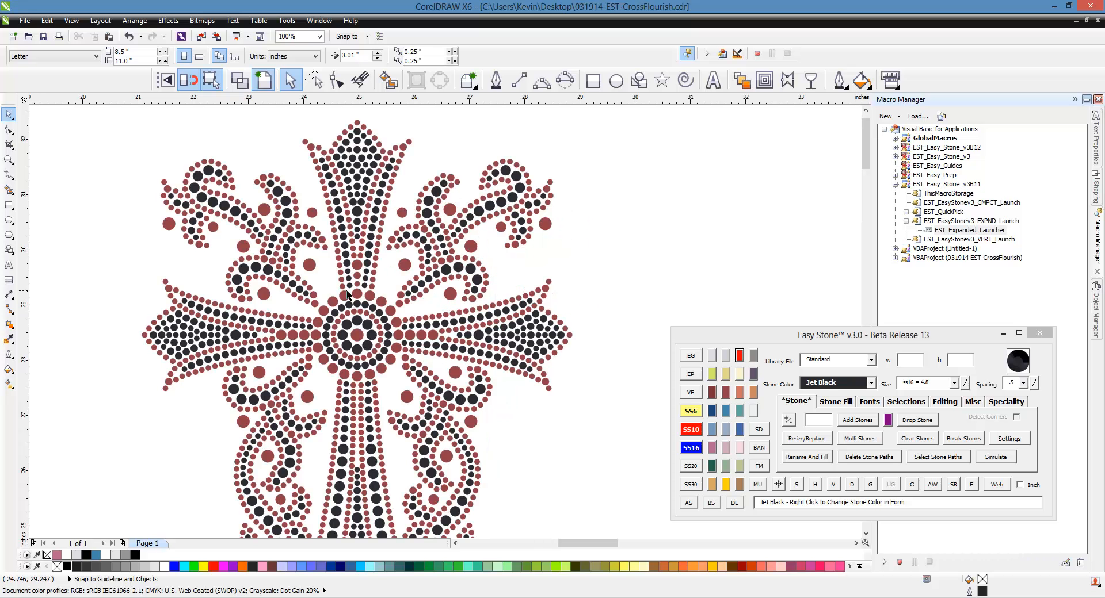
mouse_move(318, 336)
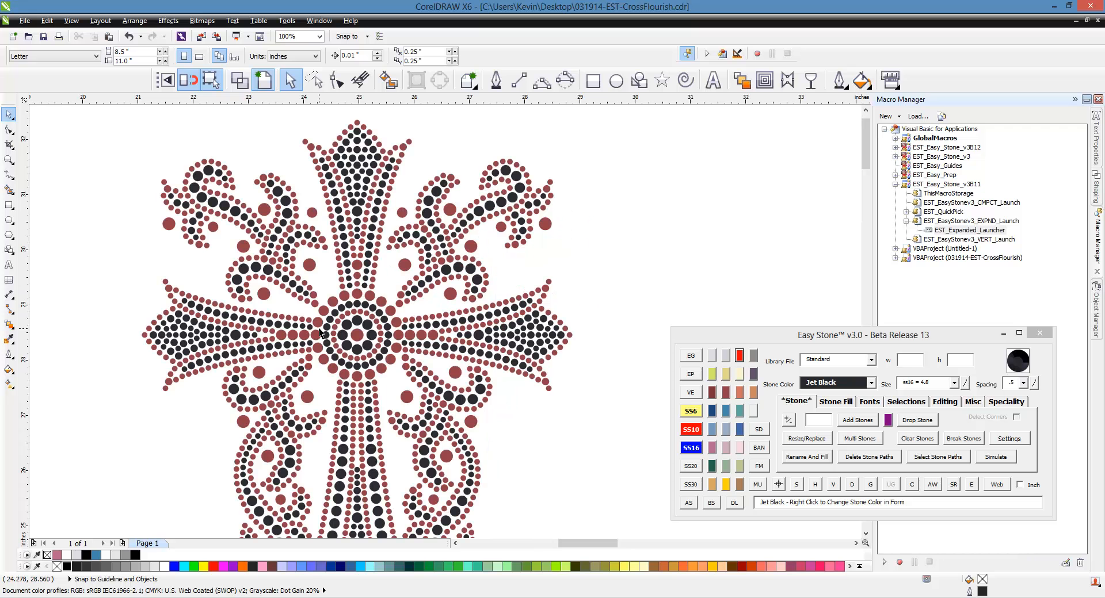
mouse_move(393, 291)
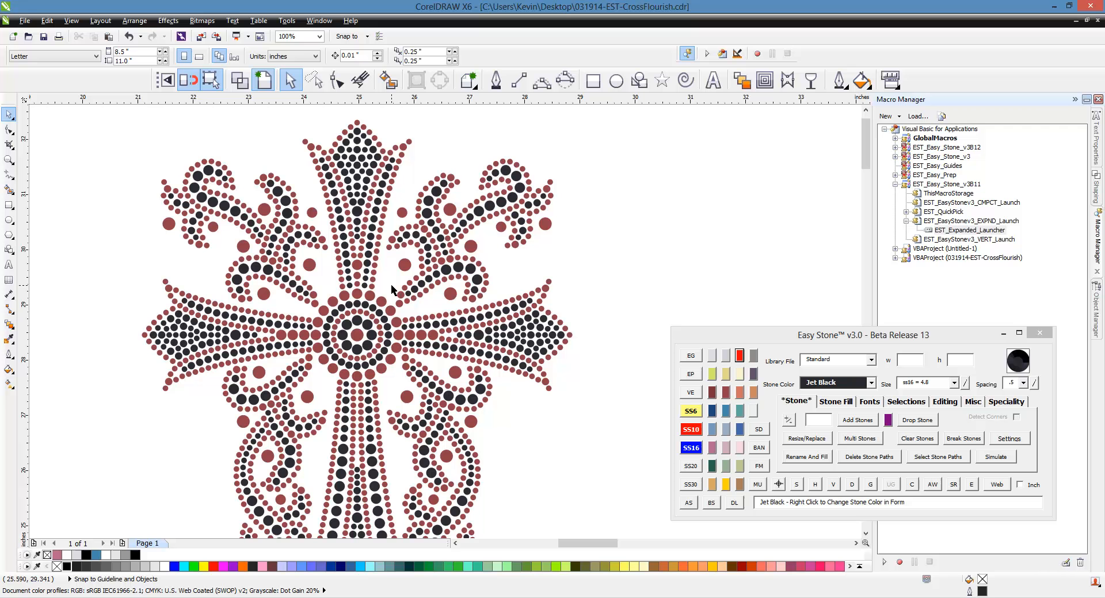
mouse_move(383, 309)
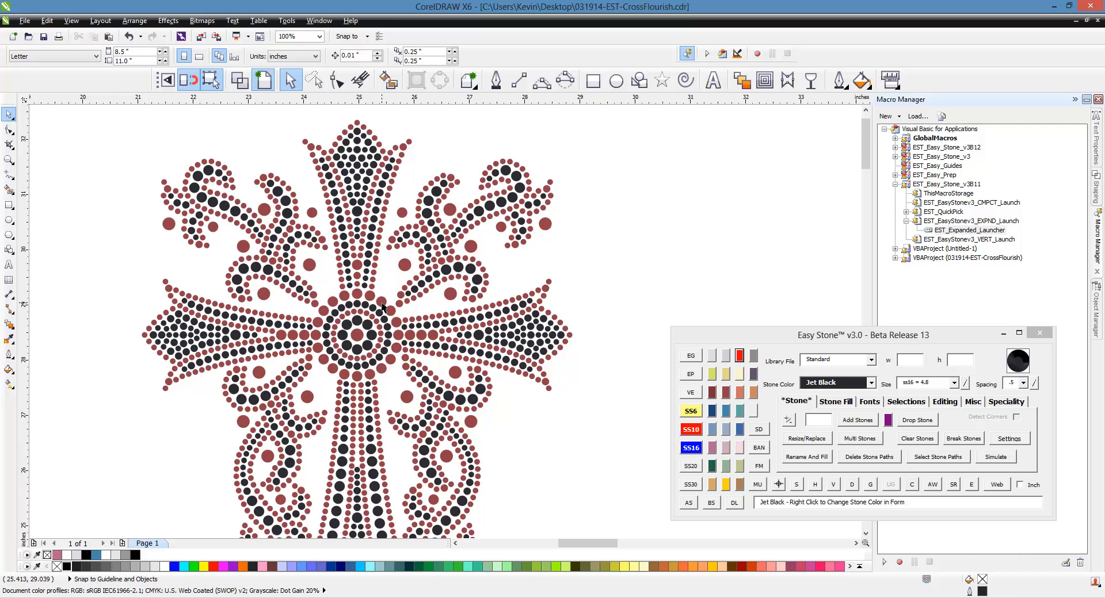
Make the large stones around the cross's centre and arms Crystal.
click(382, 313)
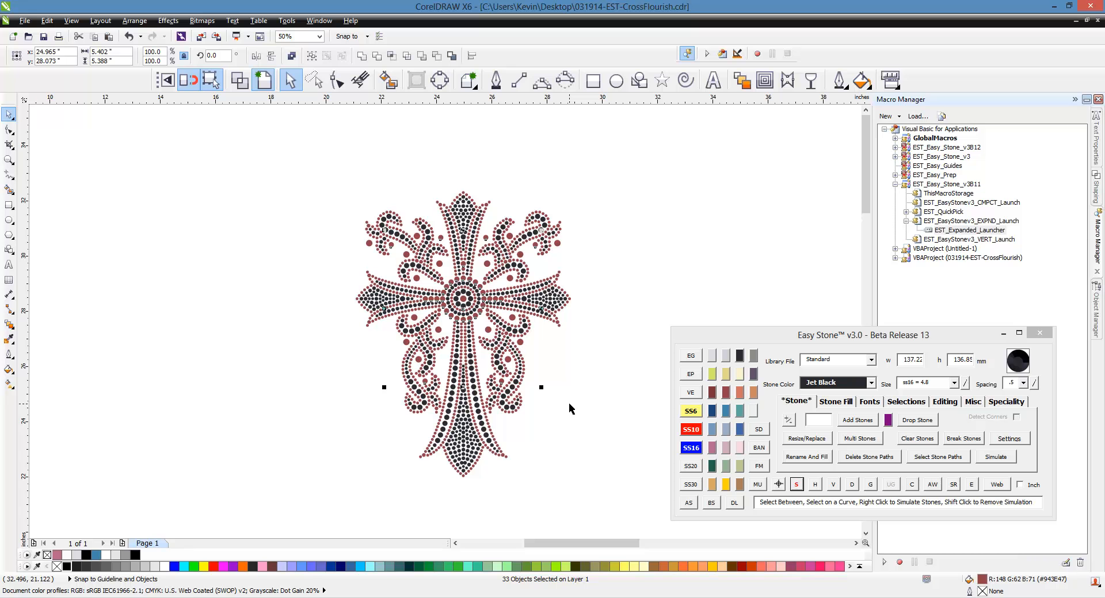
mouse_move(647, 447)
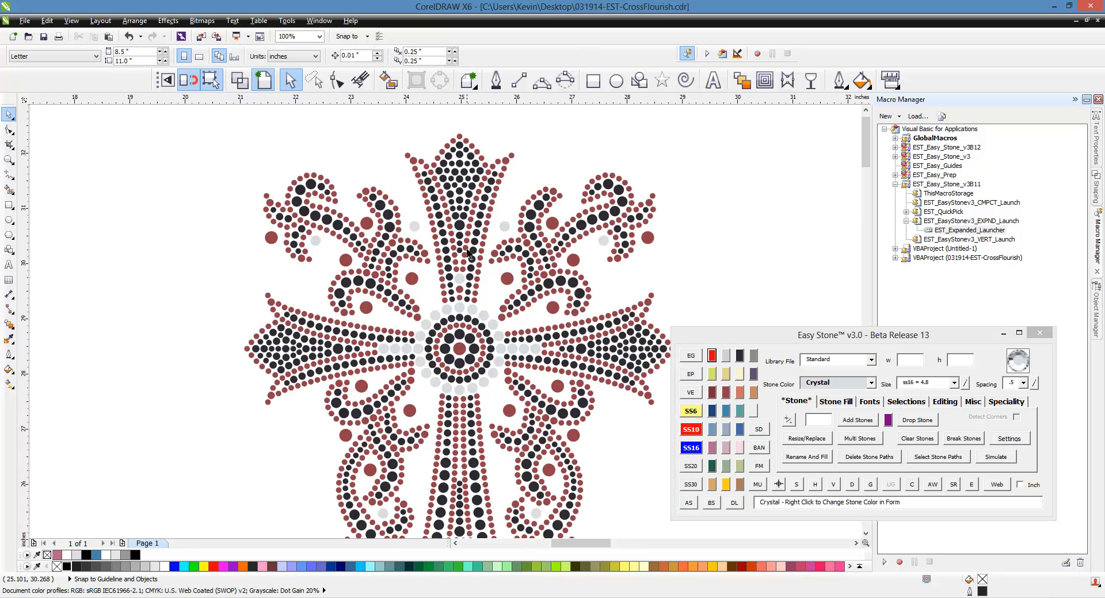
click(427, 379)
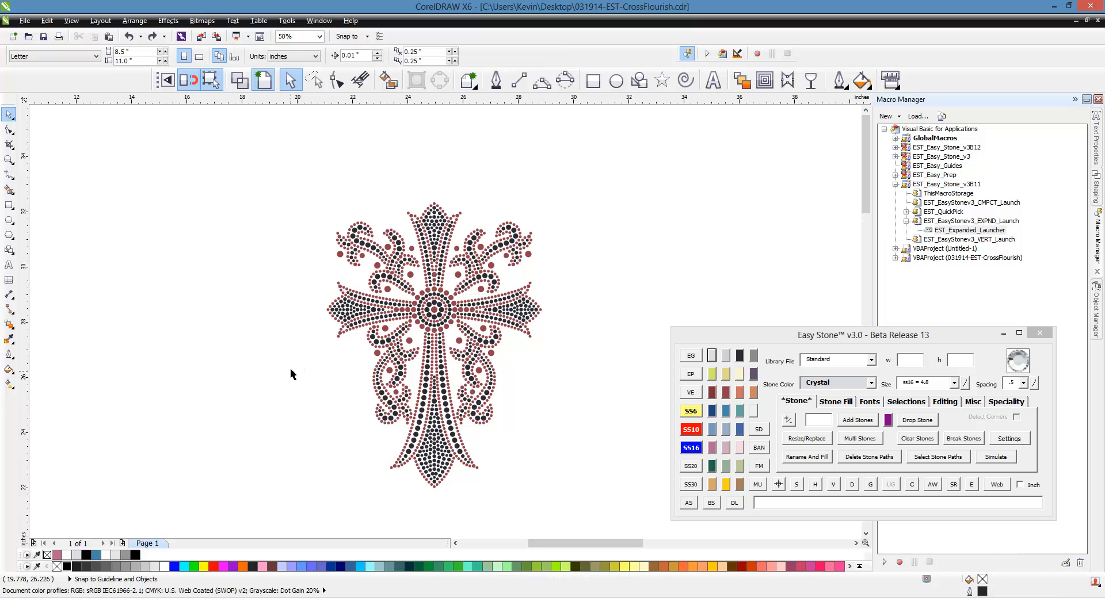
mouse_move(293, 374)
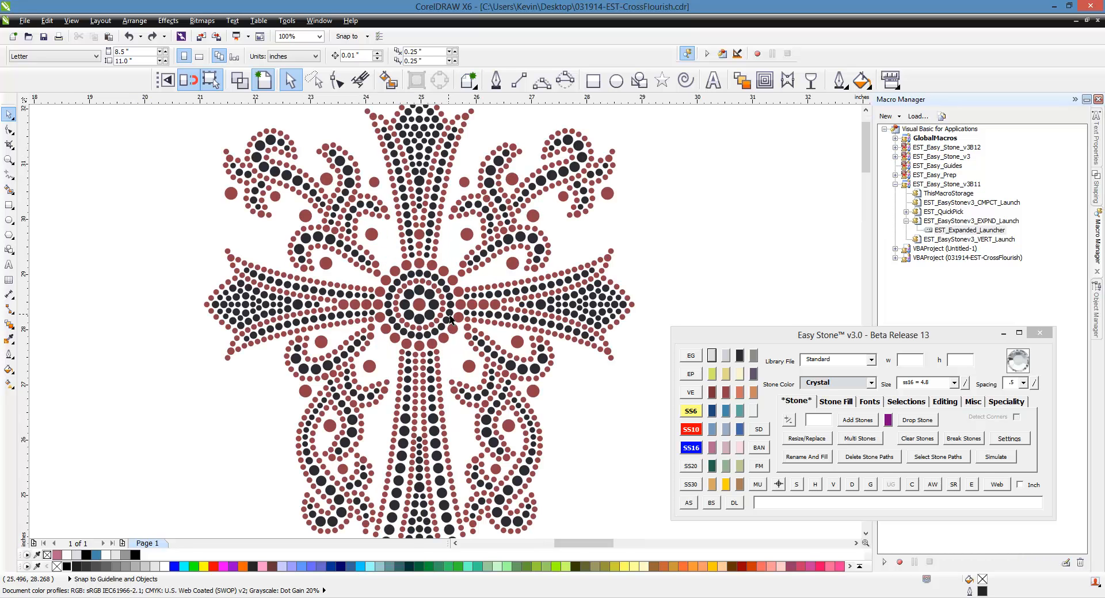
mouse_move(451, 384)
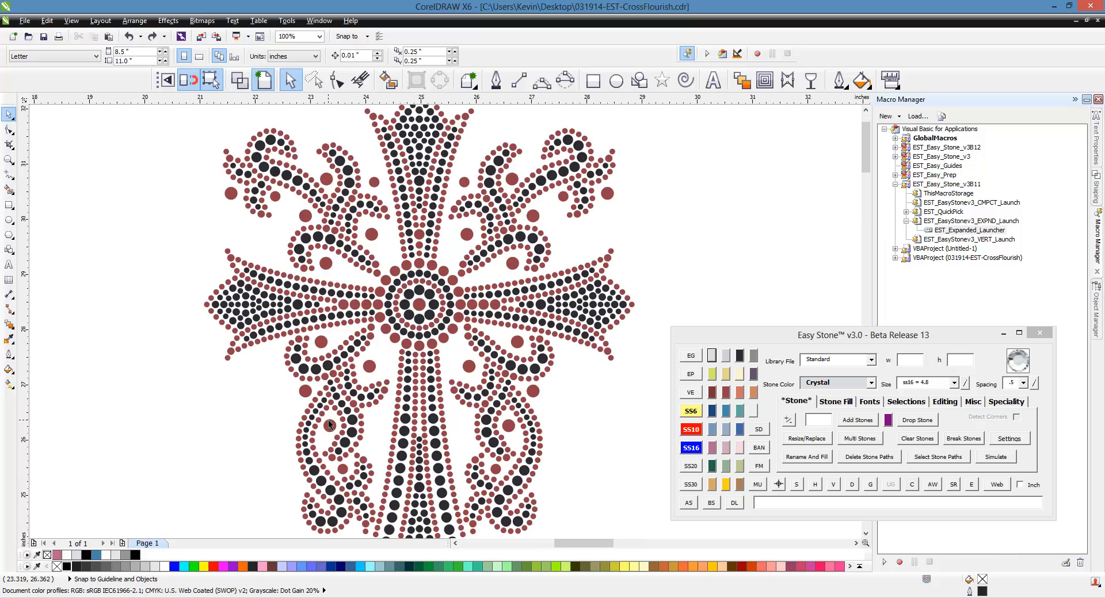
mouse_move(342, 359)
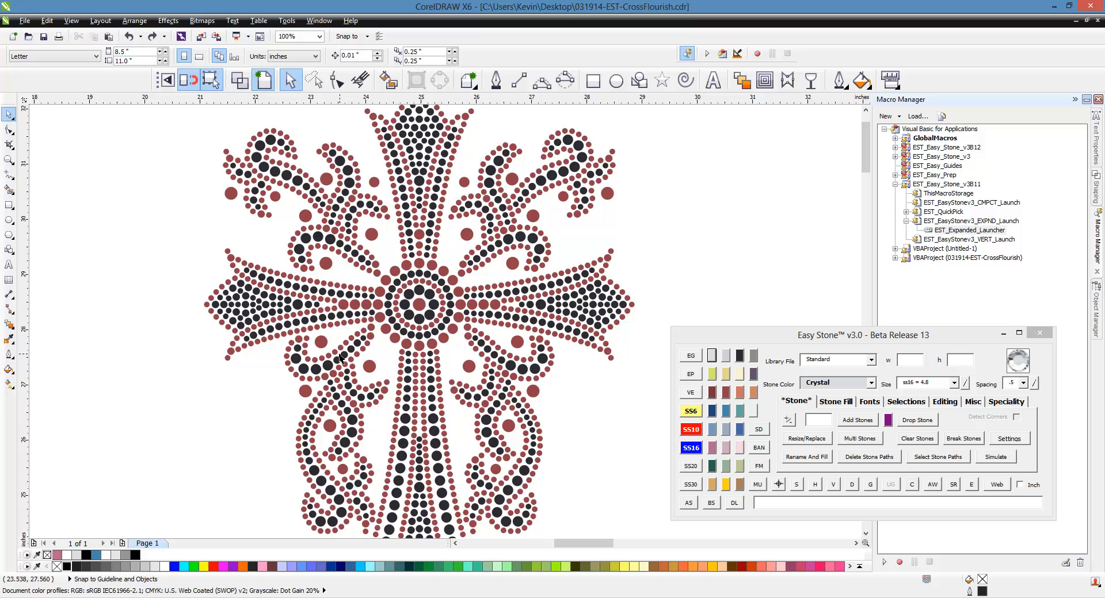
mouse_move(402, 305)
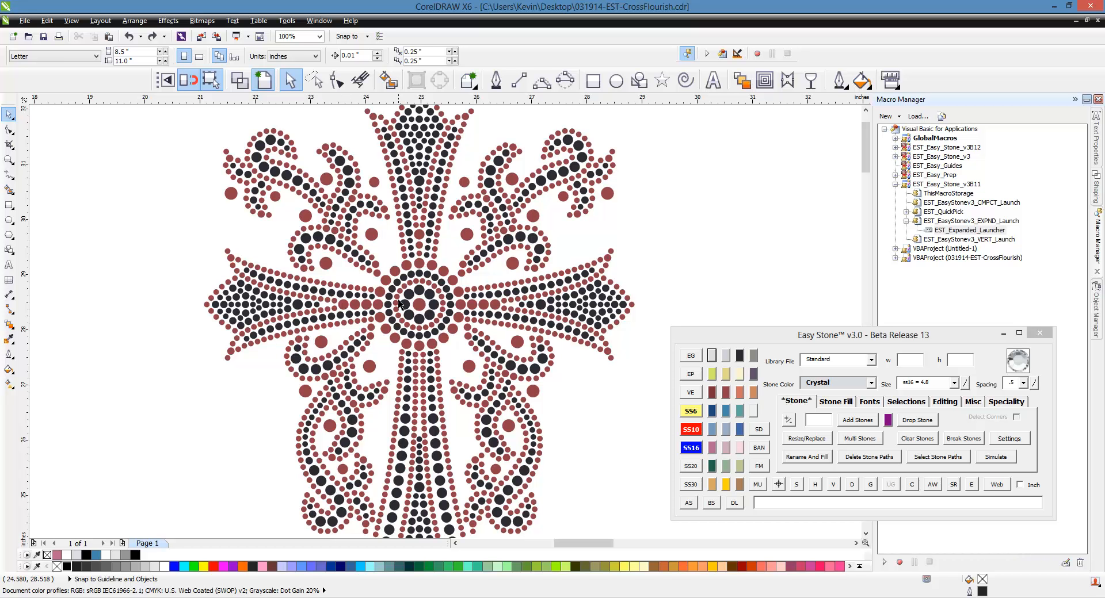
mouse_move(455, 284)
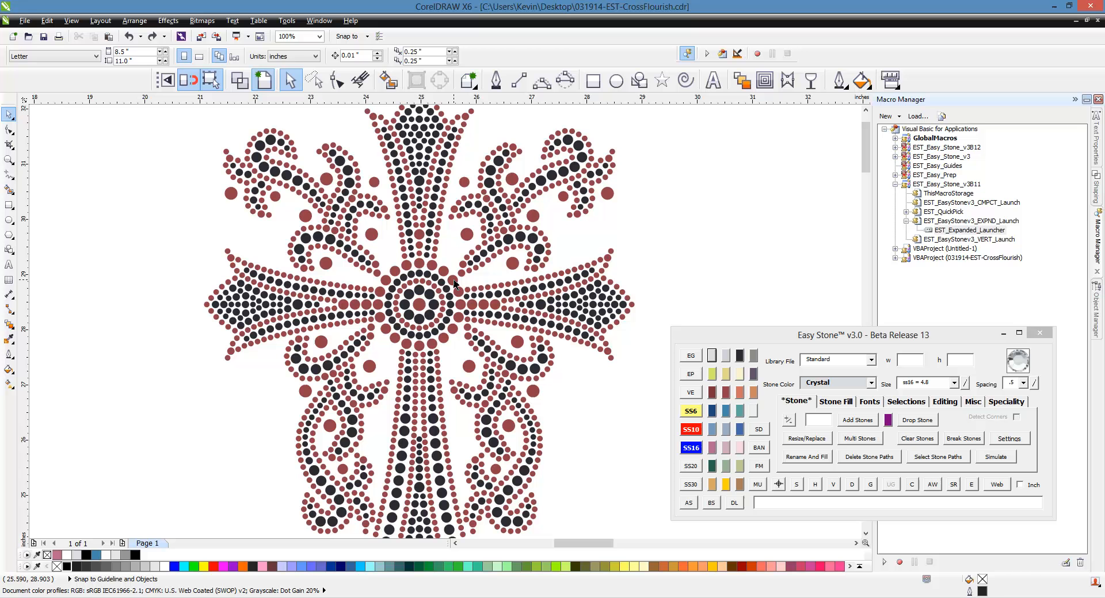
Marquee-select the whole cross so all 1705 stone objects are selected.
click(452, 281)
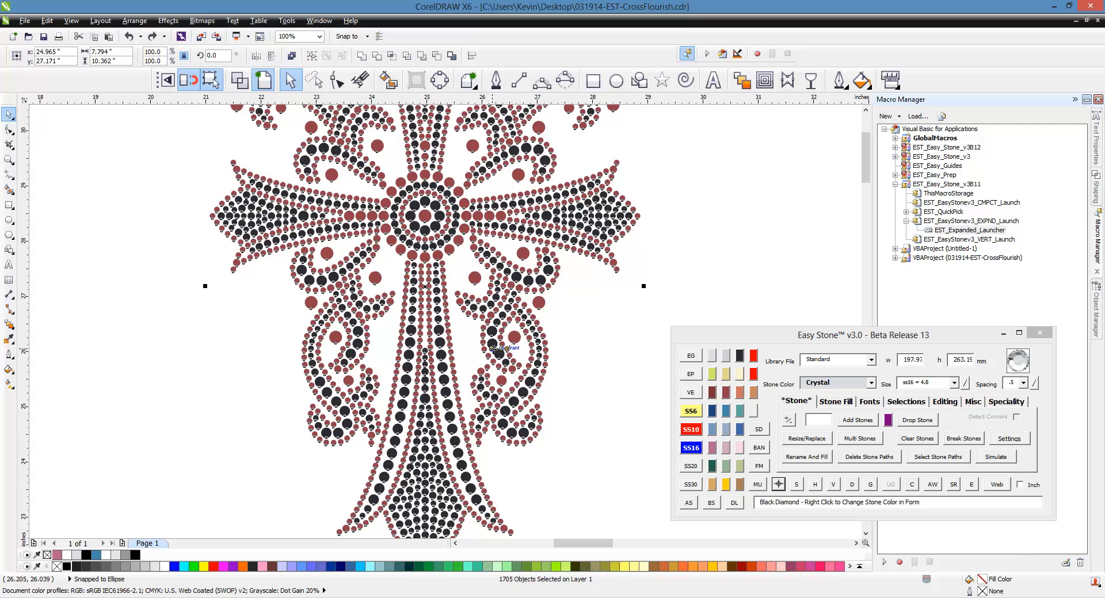
mouse_move(797, 493)
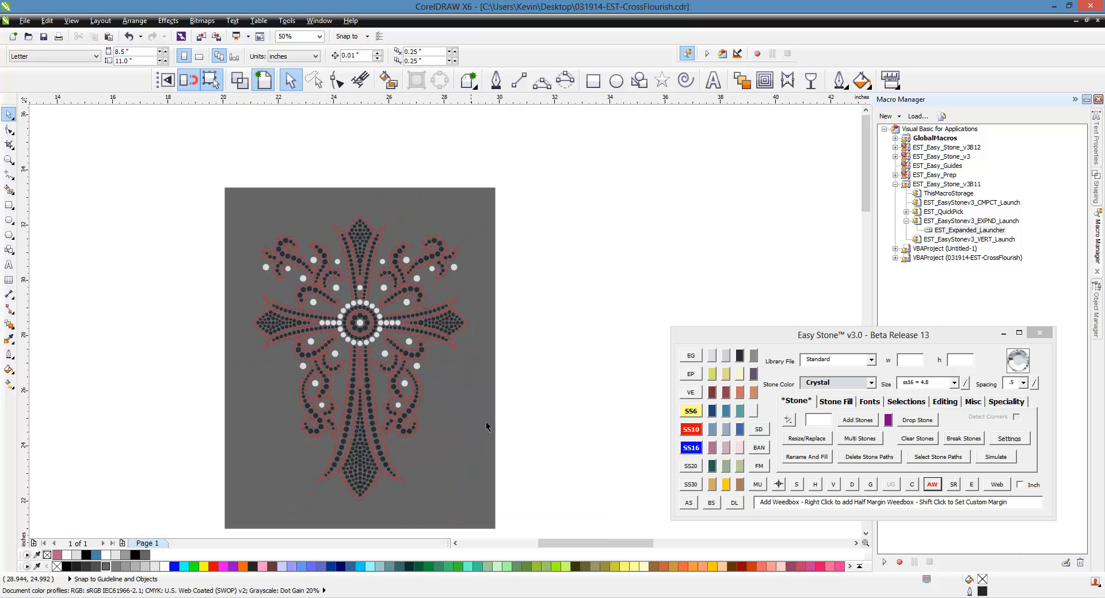
mouse_move(488, 405)
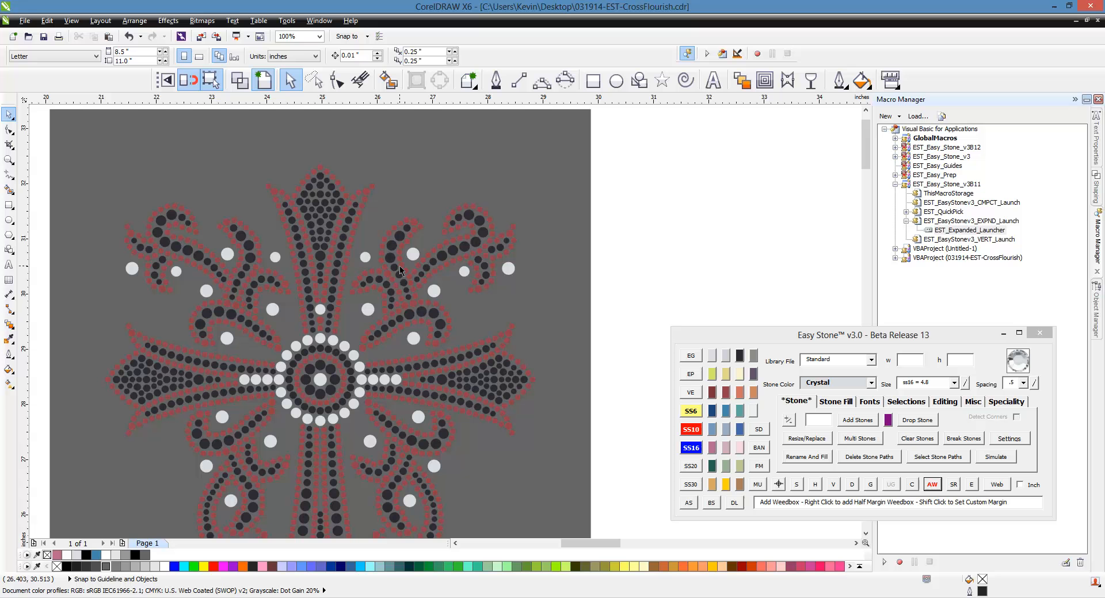
mouse_move(631, 285)
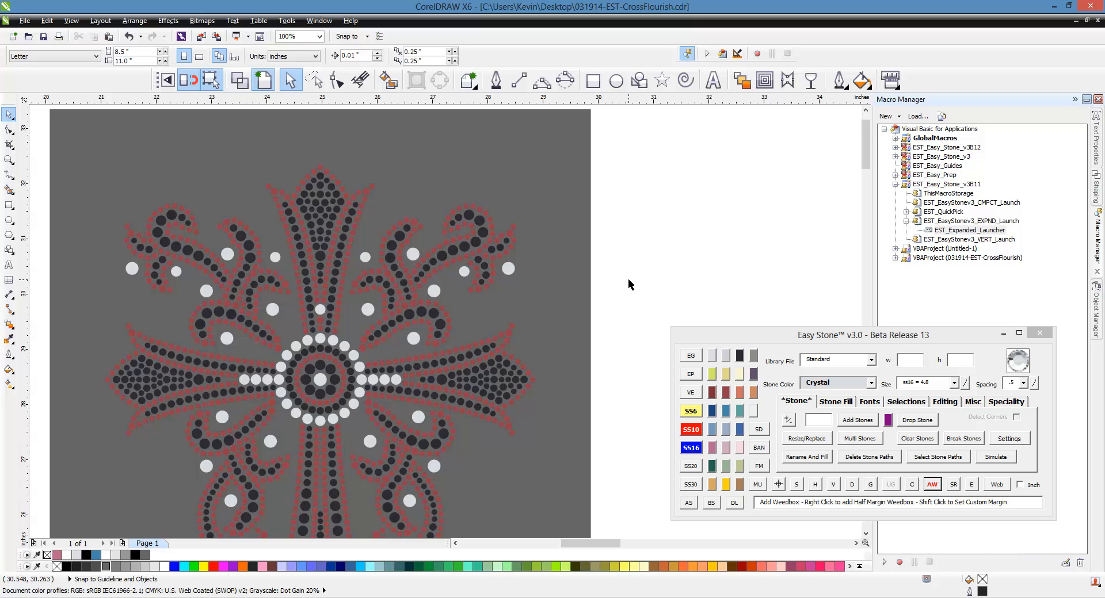
mouse_move(517, 232)
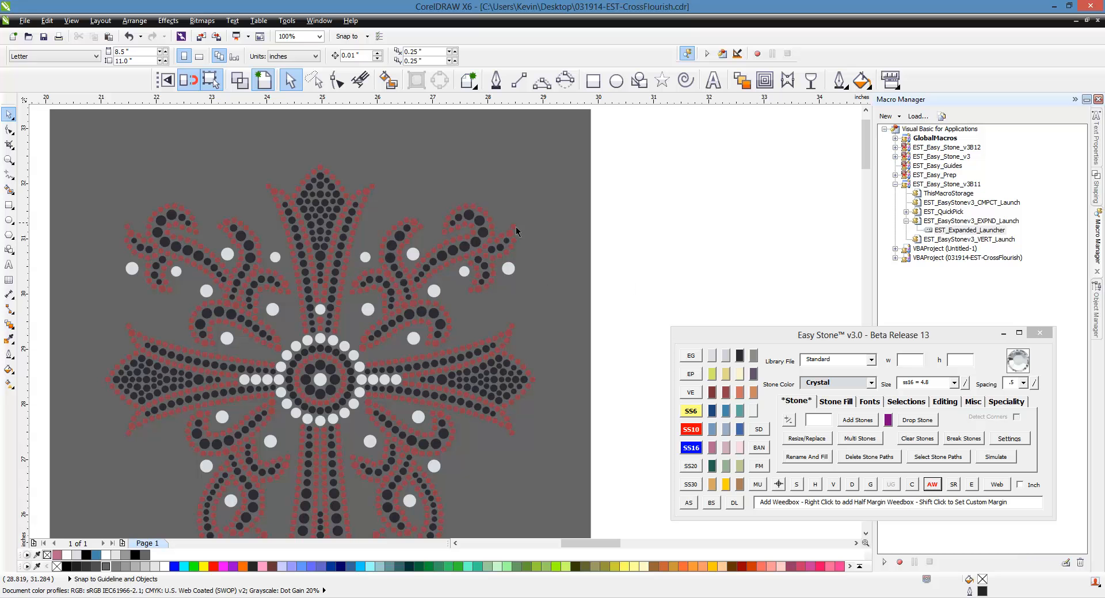
mouse_move(398, 289)
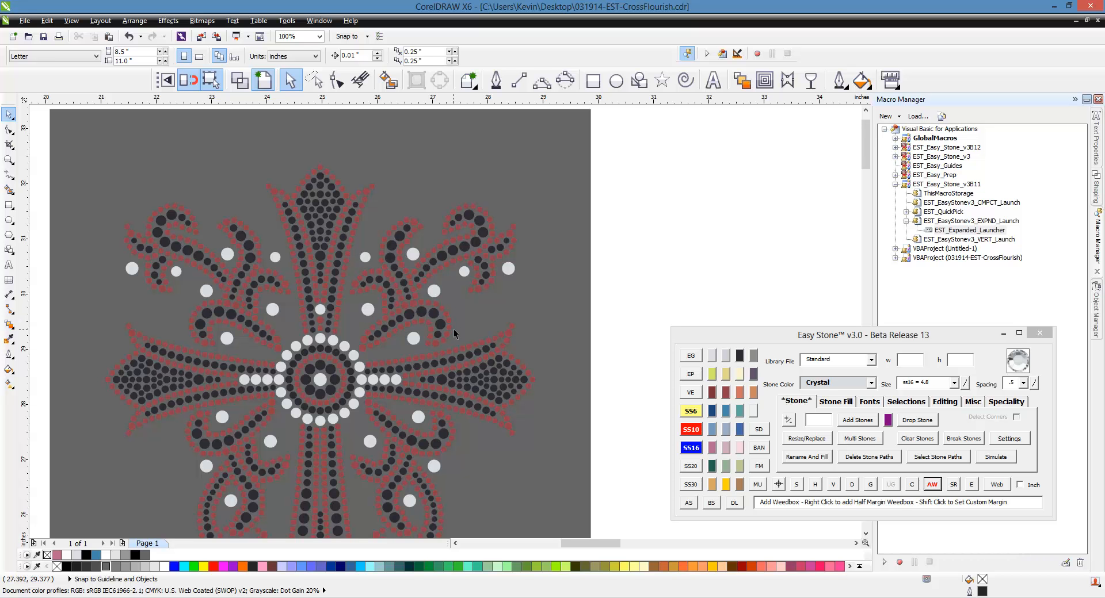
mouse_move(634, 273)
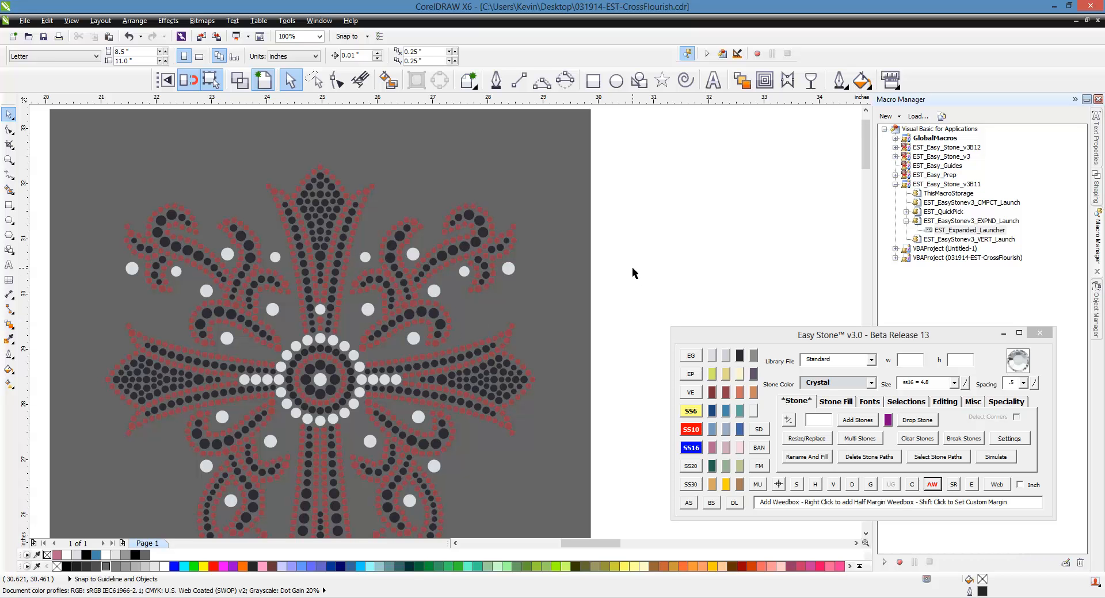
mouse_move(673, 270)
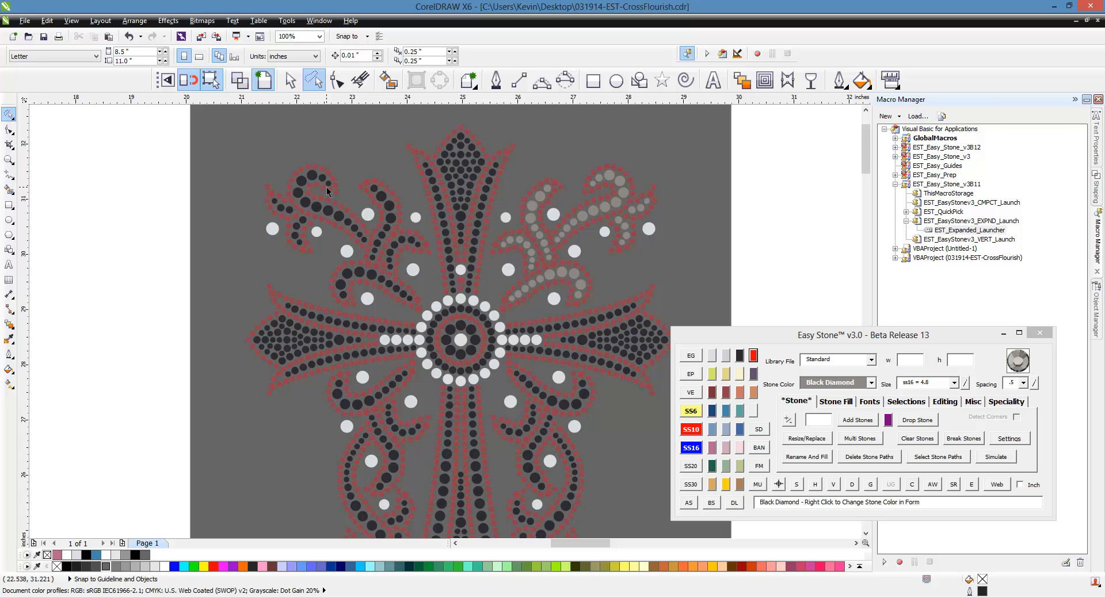
Apply Black Diamond to the upper-left flourish stones to match the other flourishes.
click(301, 180)
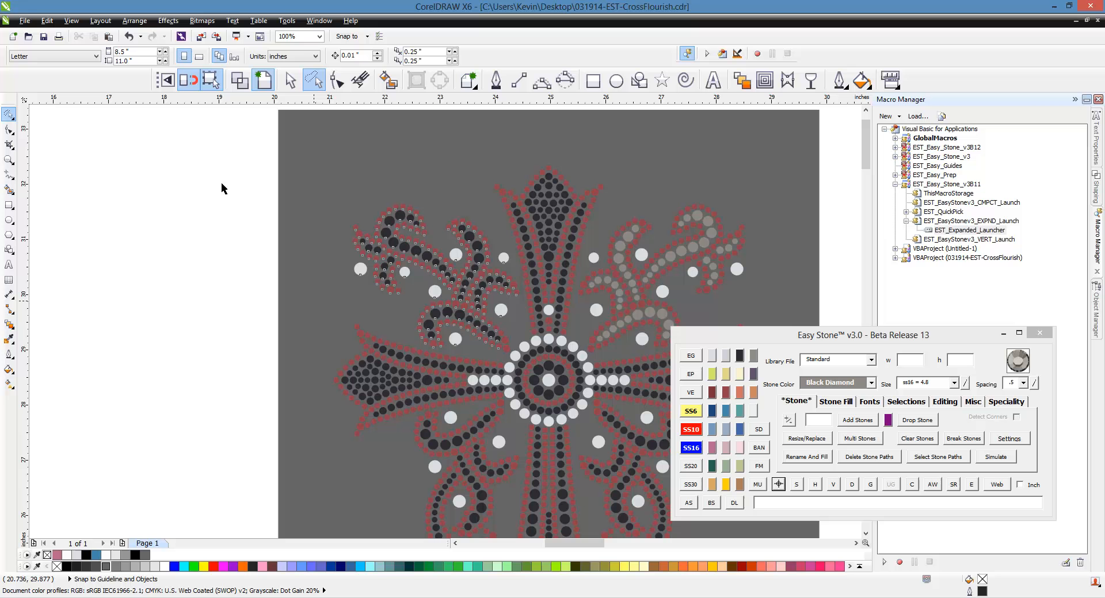
mouse_move(335, 270)
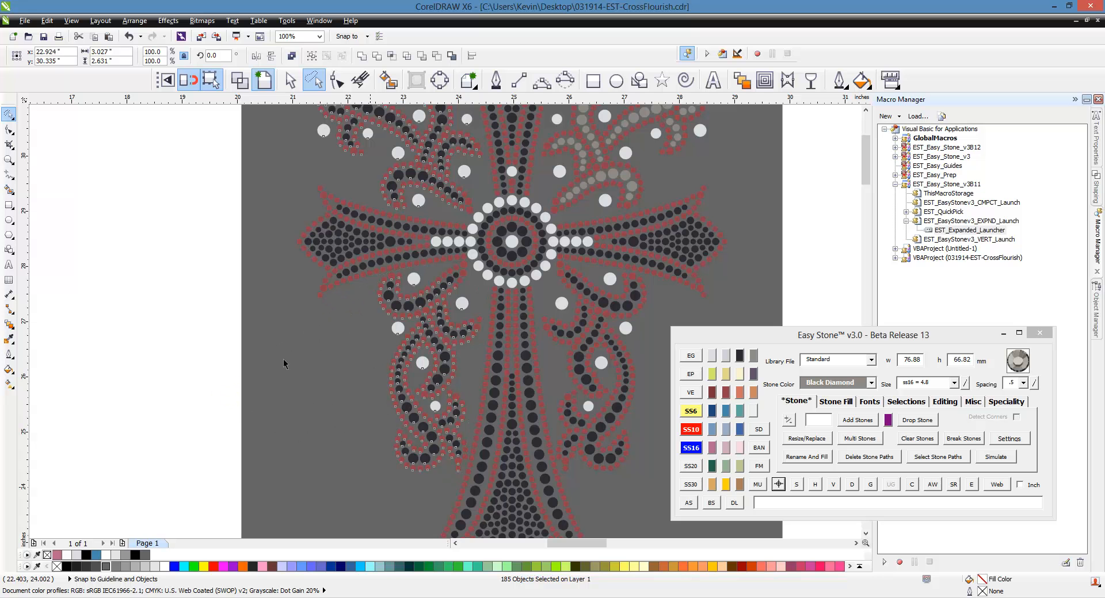
mouse_move(420, 304)
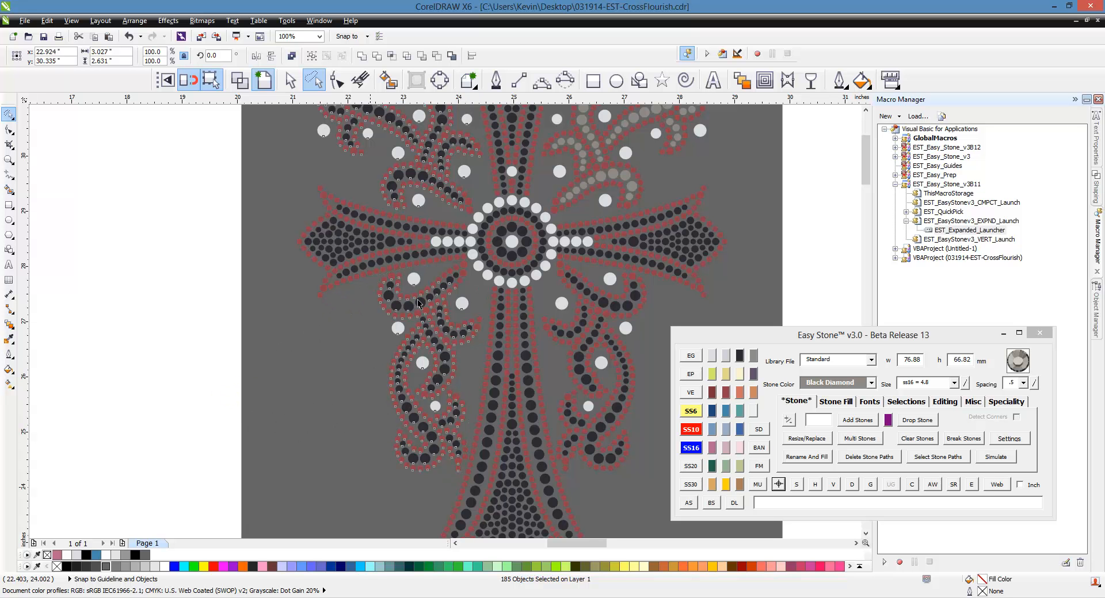
mouse_move(352, 338)
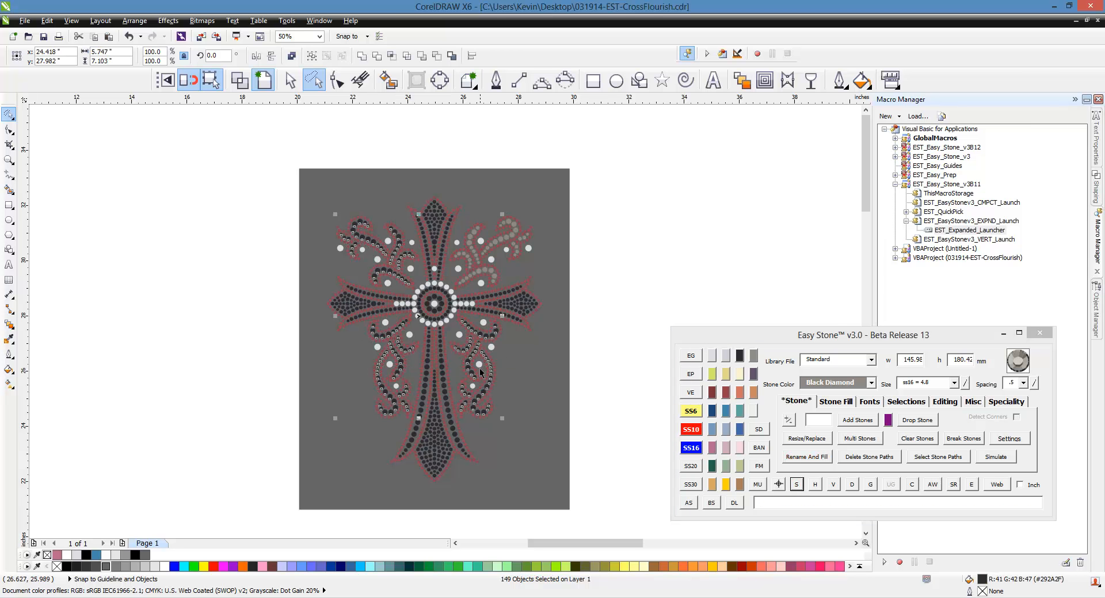
mouse_move(667, 383)
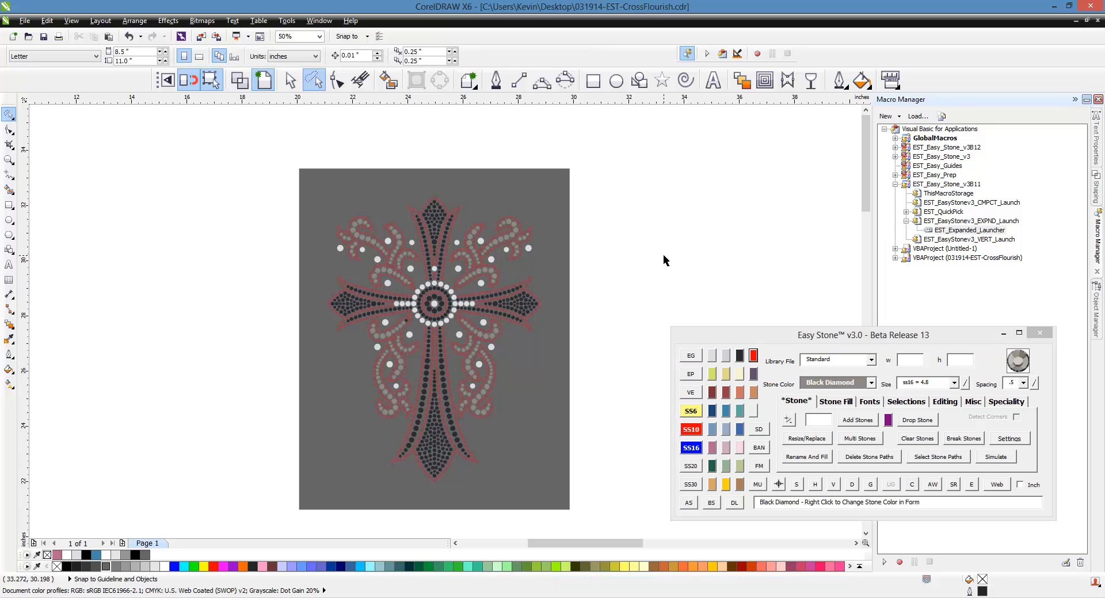
mouse_move(284, 177)
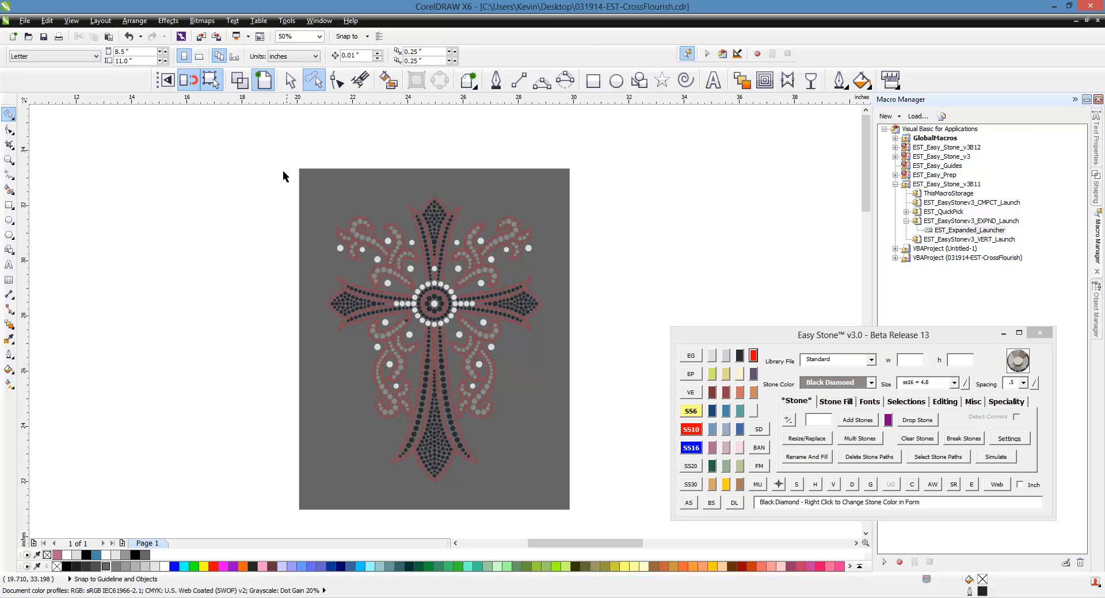
mouse_move(337, 214)
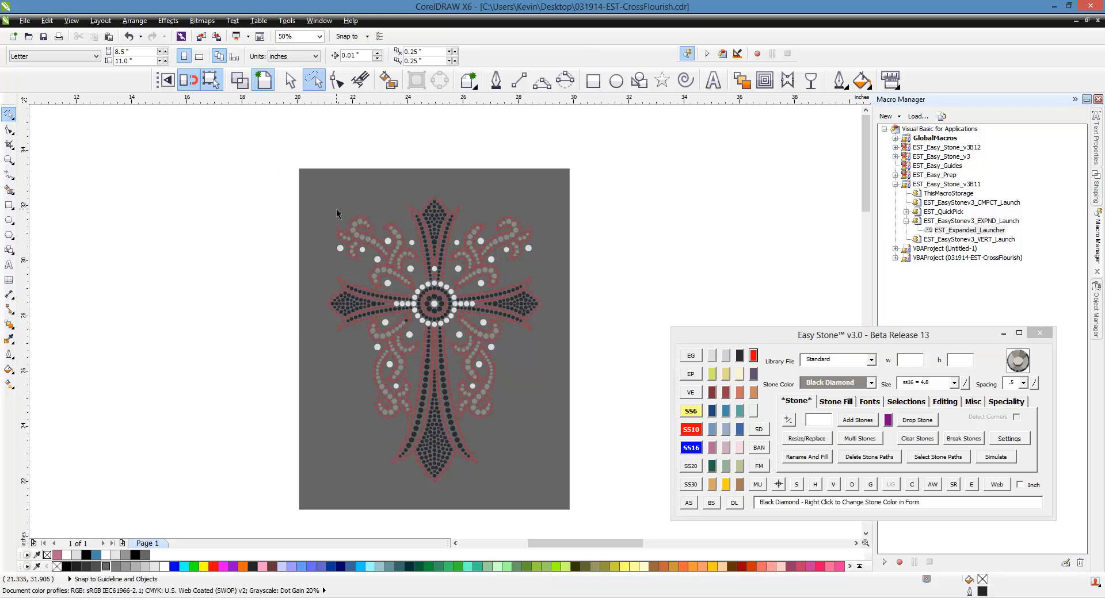
Run the Easy Stone simulation on all objects and confirm the Simulation Complete message.
click(432, 303)
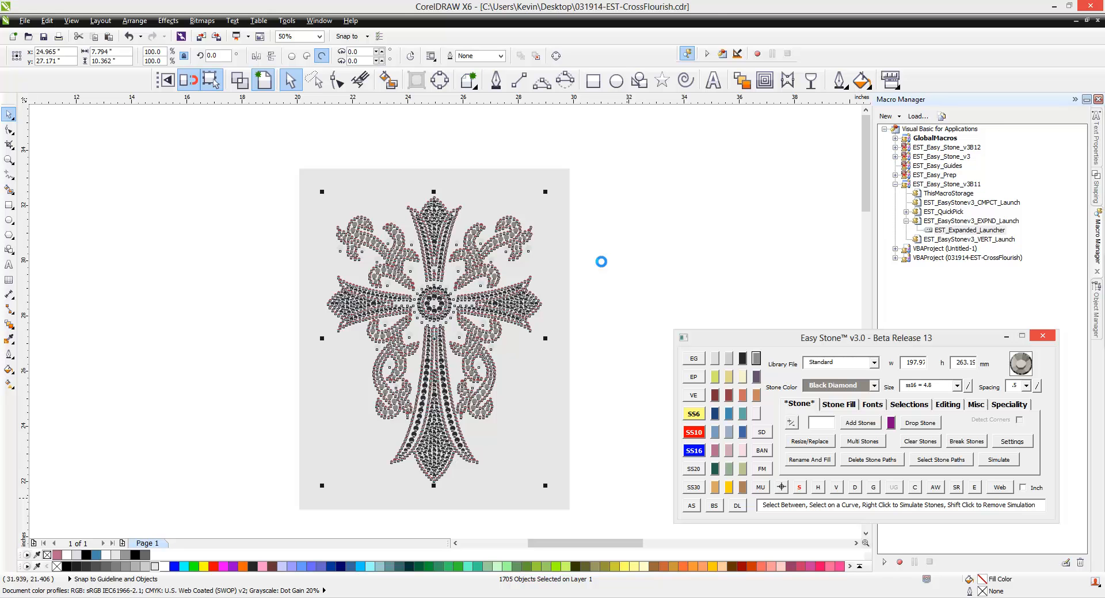
click(998, 459)
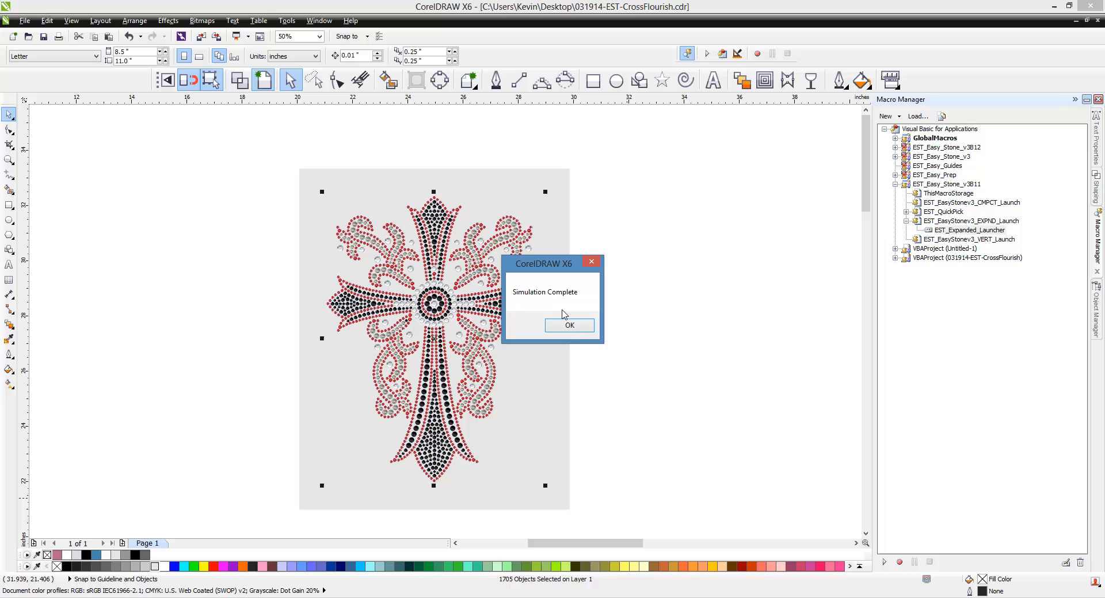
click(569, 325)
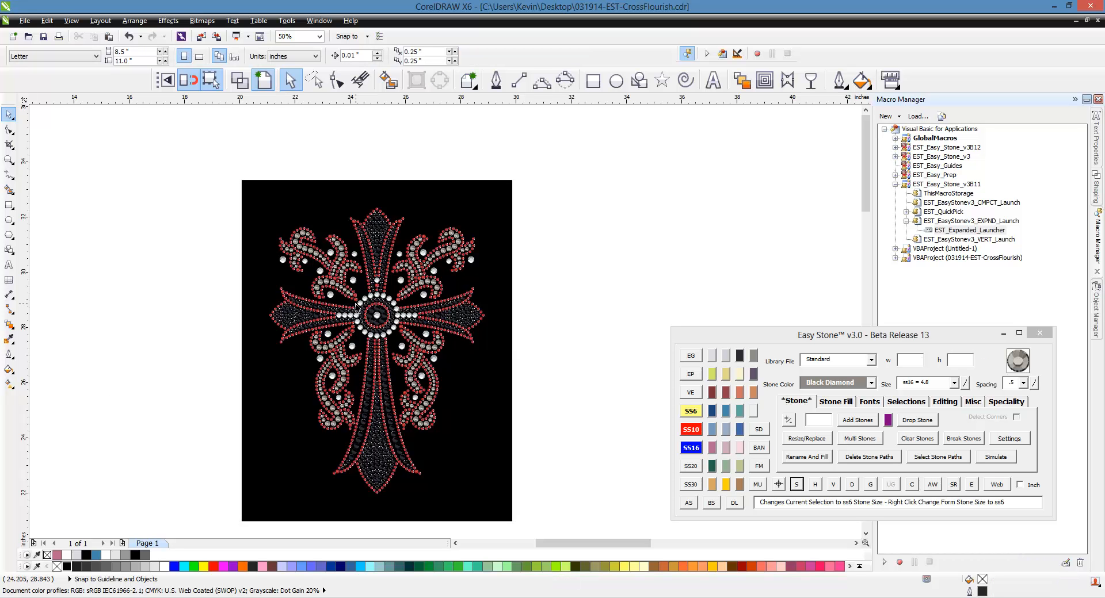
mouse_move(612, 398)
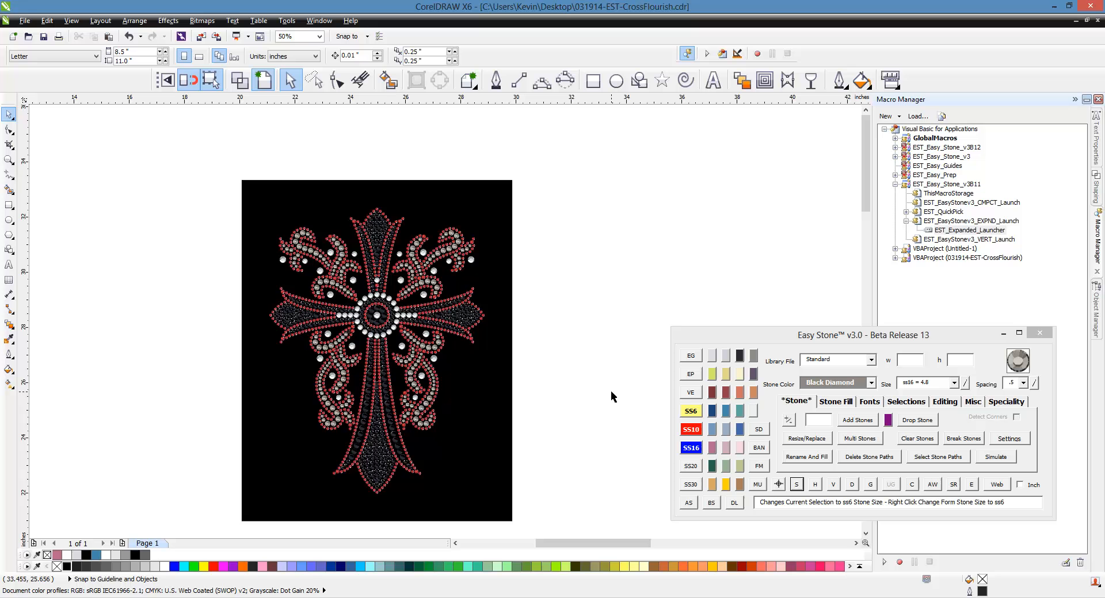
mouse_move(466, 395)
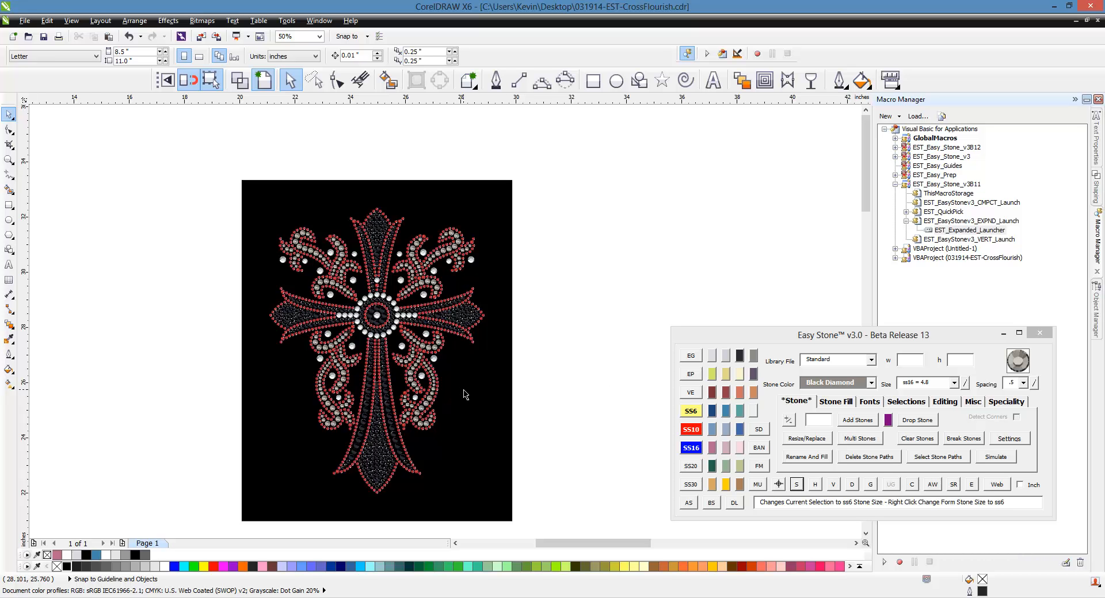
mouse_move(459, 387)
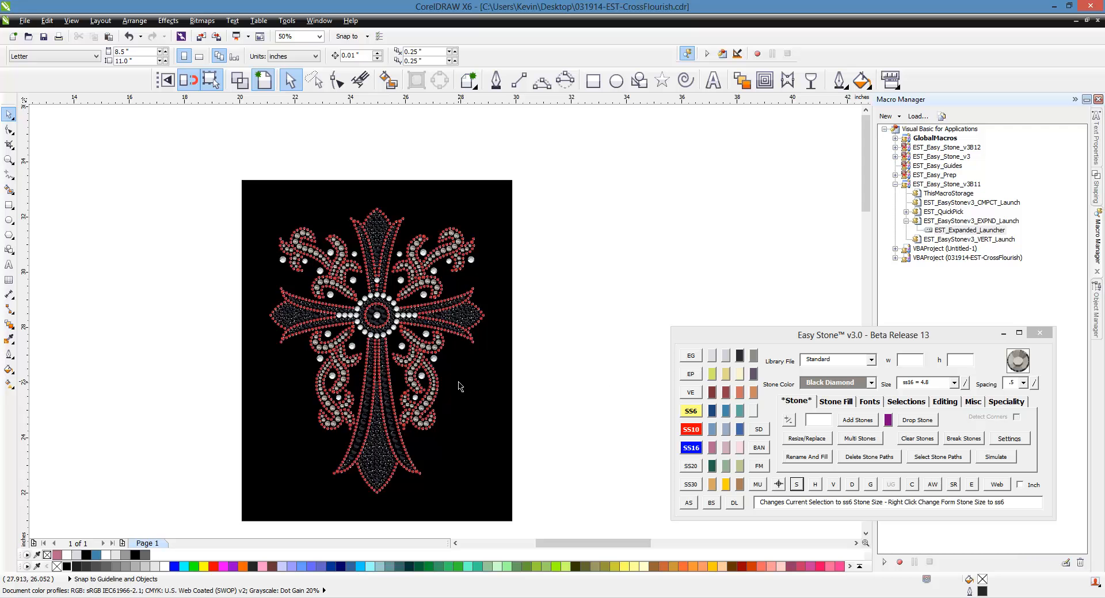
mouse_move(578, 397)
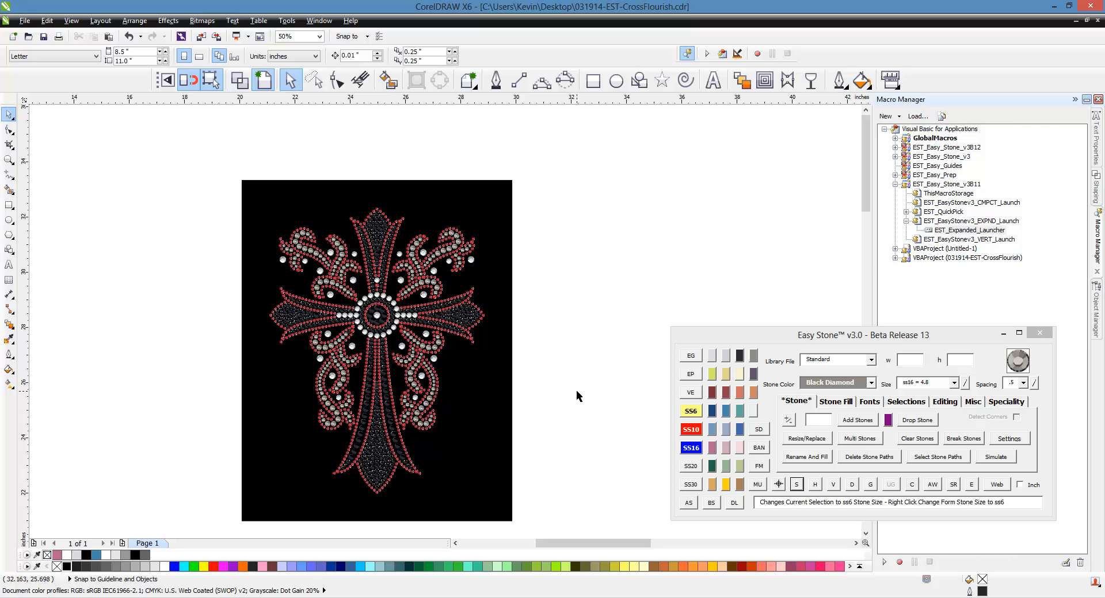